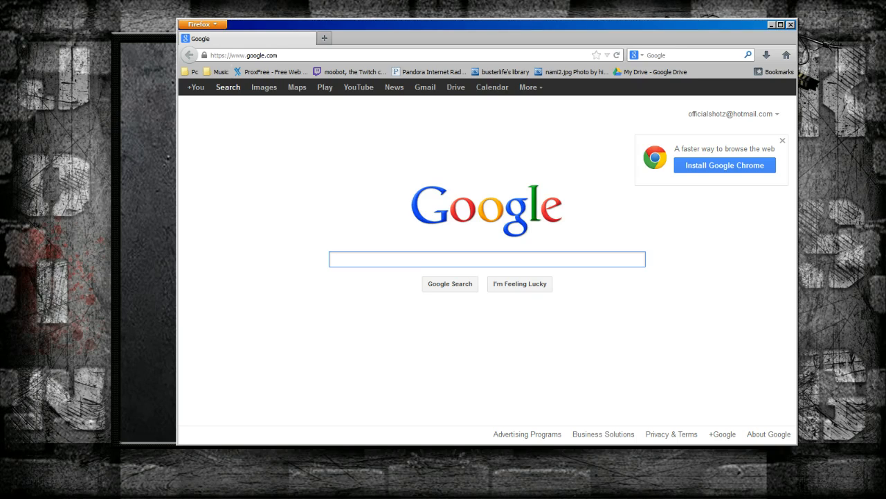
Step: Search Google for 'upload speed test', open TestMy.net's upload test, then return to OBS
text(u)
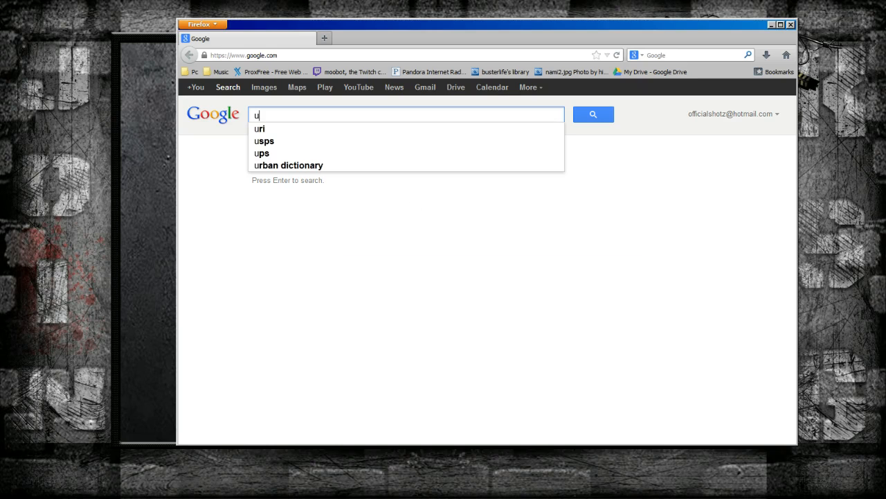
text(ploa)
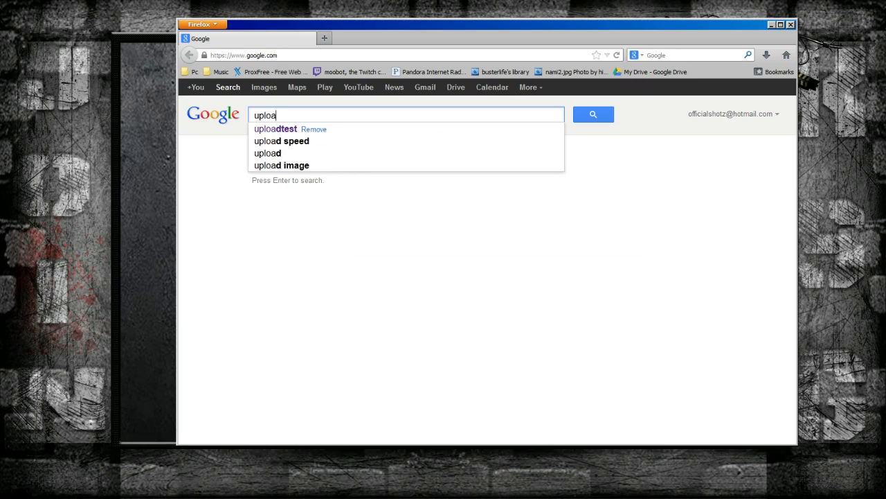
click(281, 141)
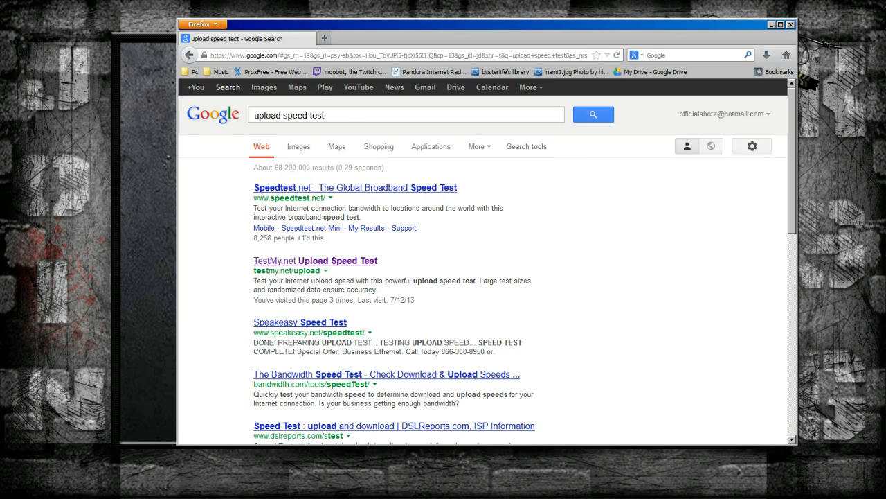
click(316, 261)
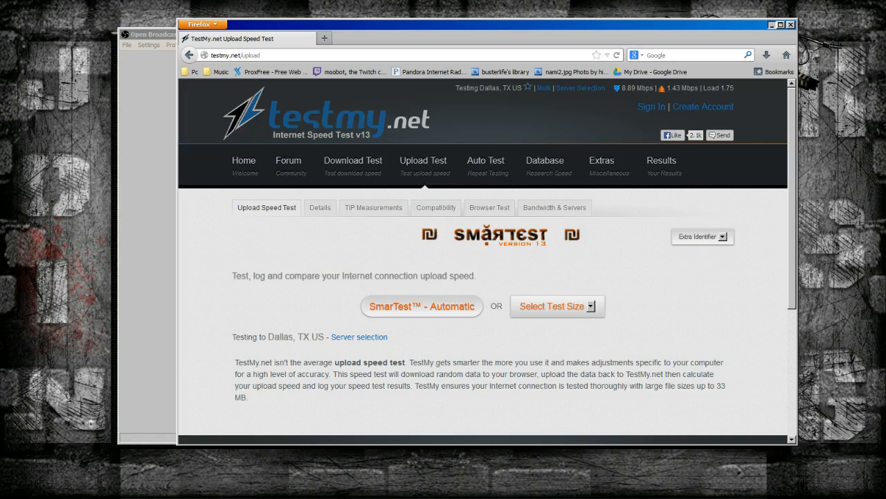
click(149, 45)
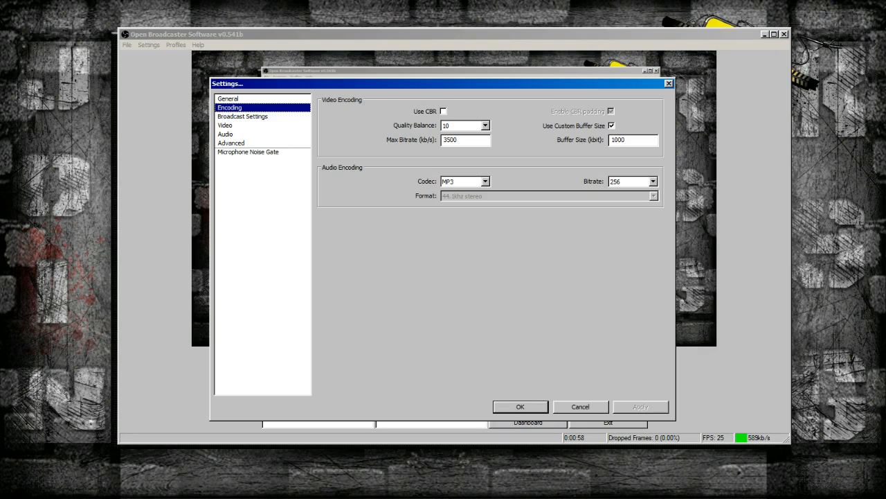
drag(443, 83, 432, 66)
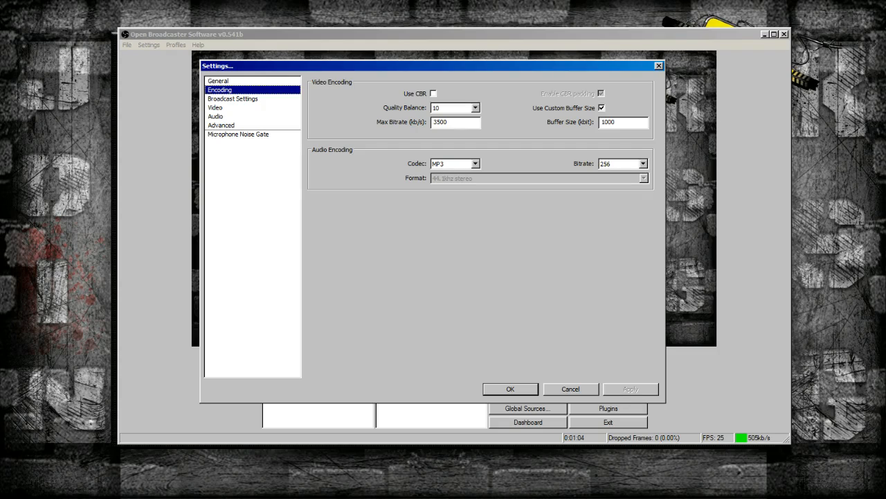
click(456, 122)
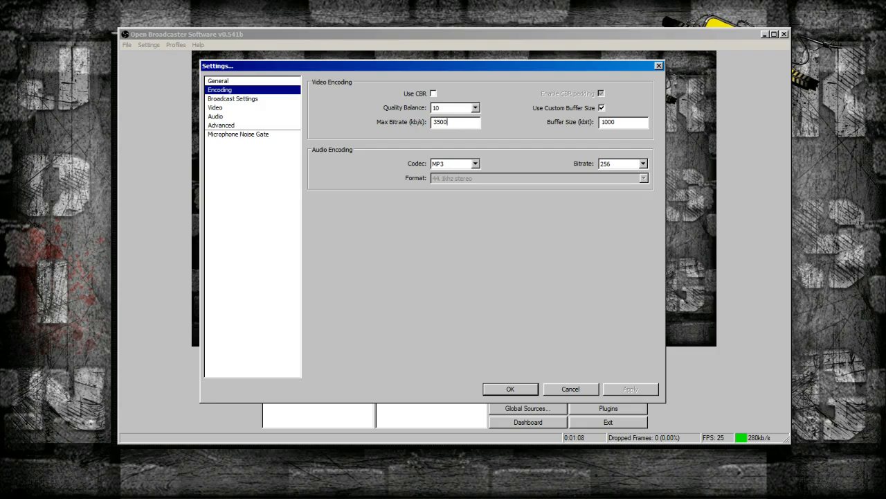
triple_click(455, 122)
text(2500)
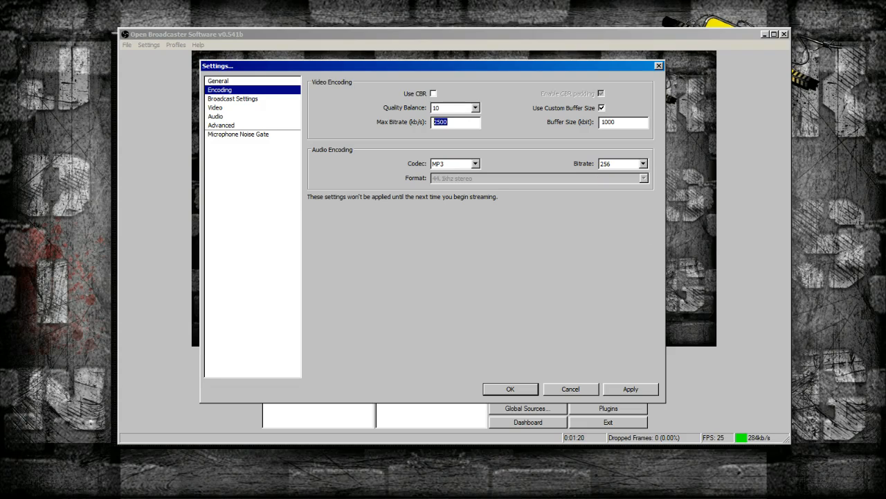
text(200)
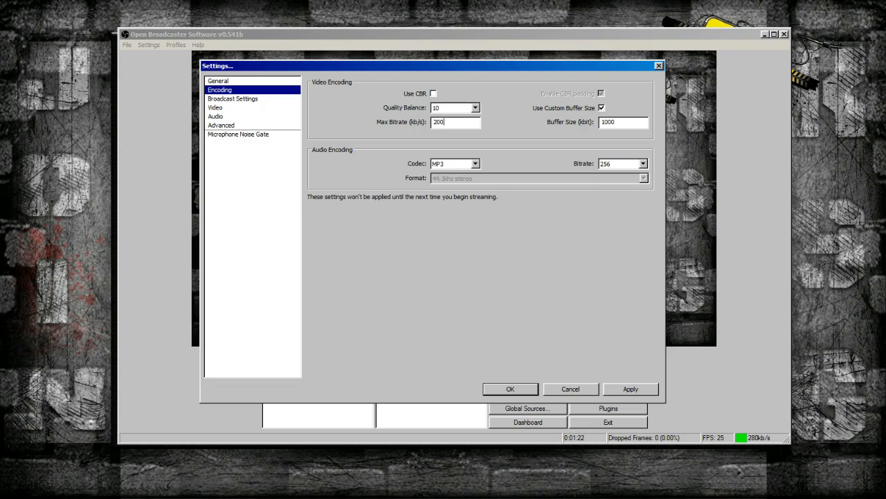
text(0)
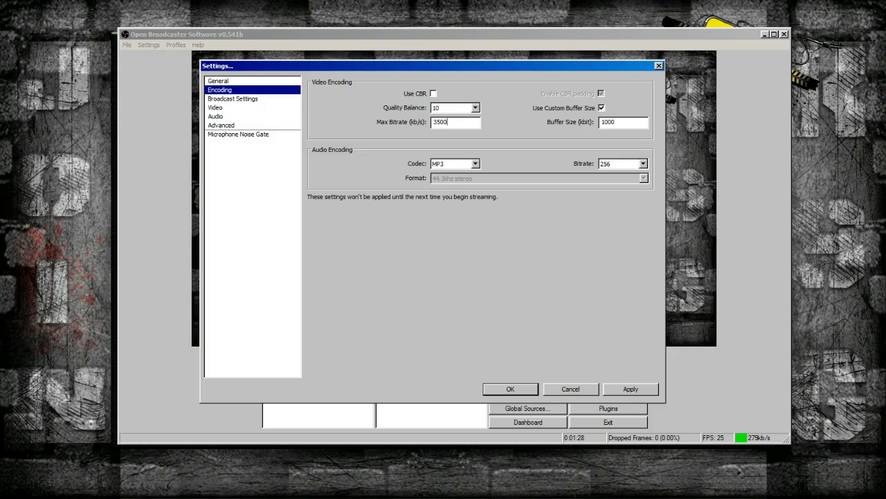
triple_click(455, 122)
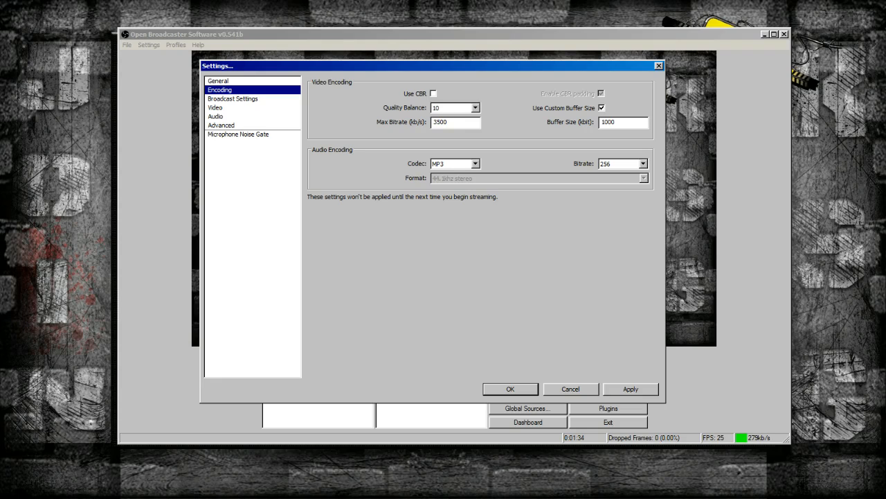
click(455, 122)
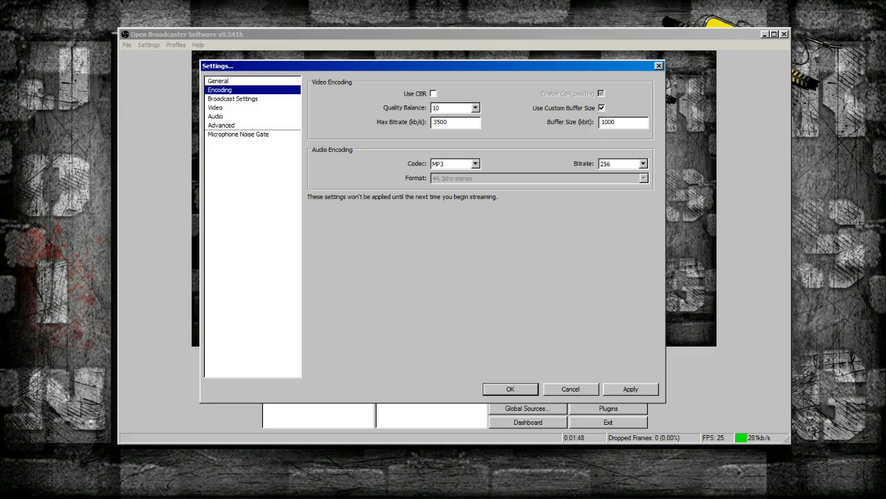
triple_click(621, 121)
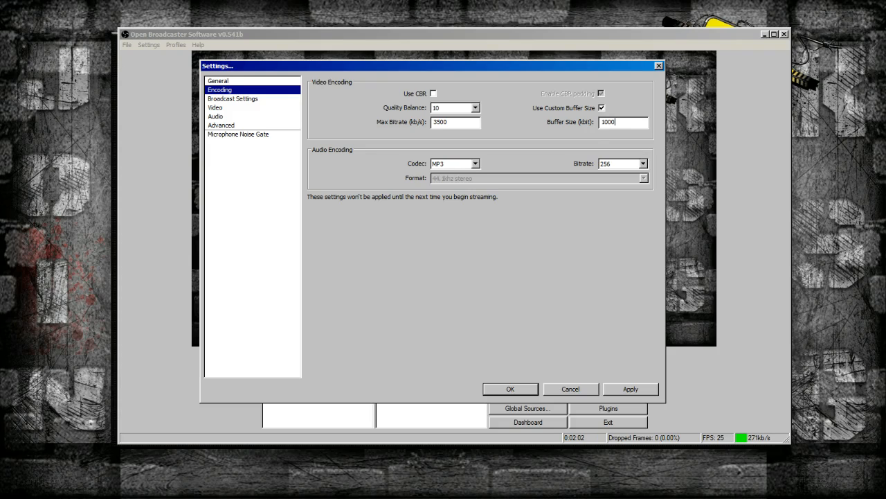
click(643, 163)
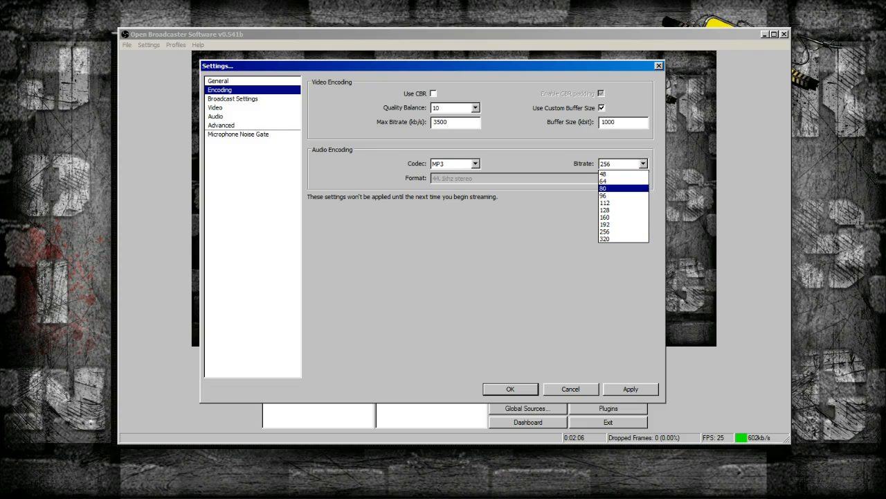
mouse_move(604, 224)
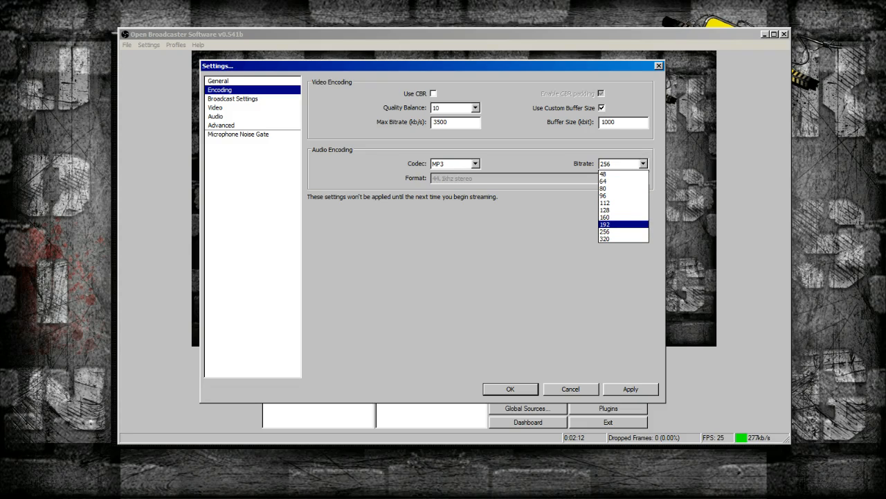
click(604, 232)
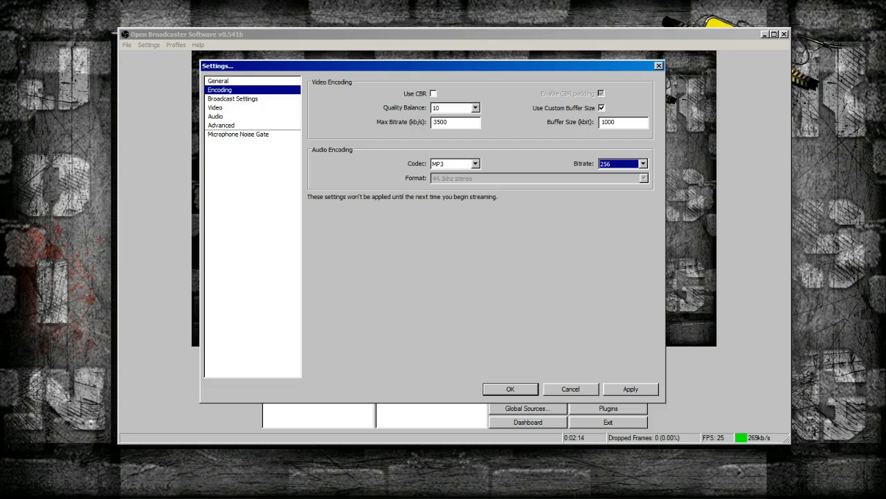
click(629, 388)
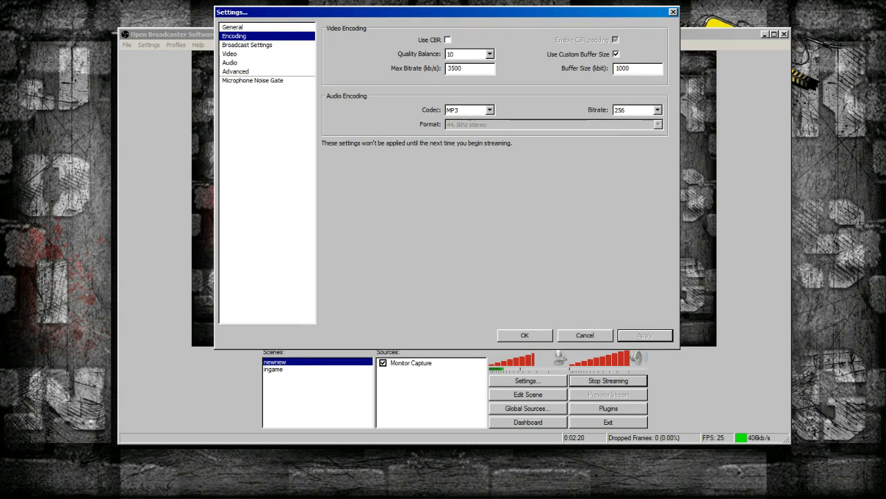
Step: Set the Twitch ingest server to US East: Ashburn, VA (Secondary) and apply it
click(247, 45)
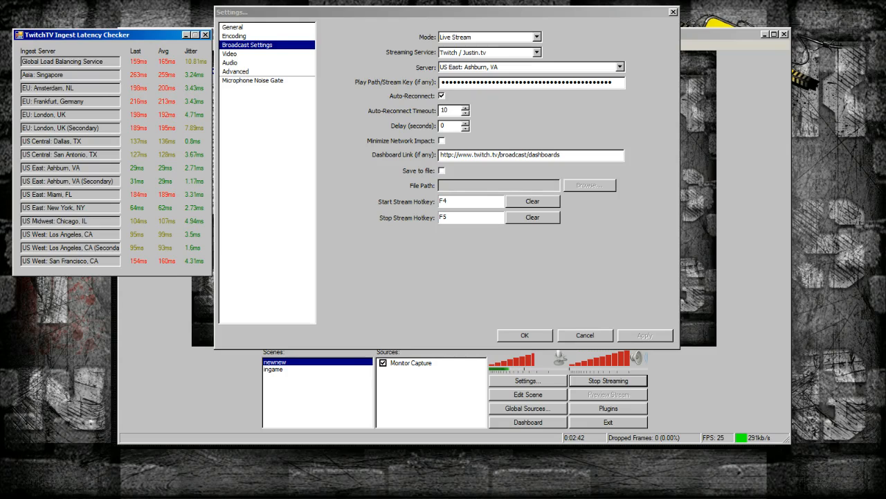
click(618, 67)
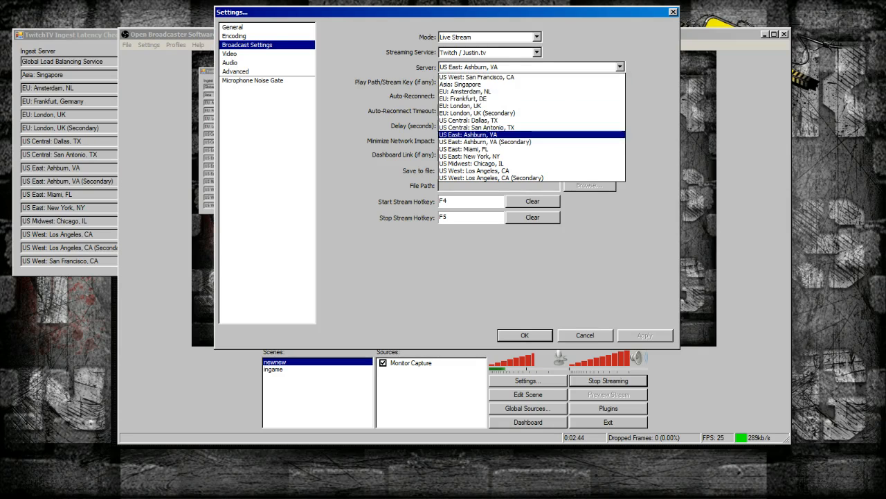
click(492, 142)
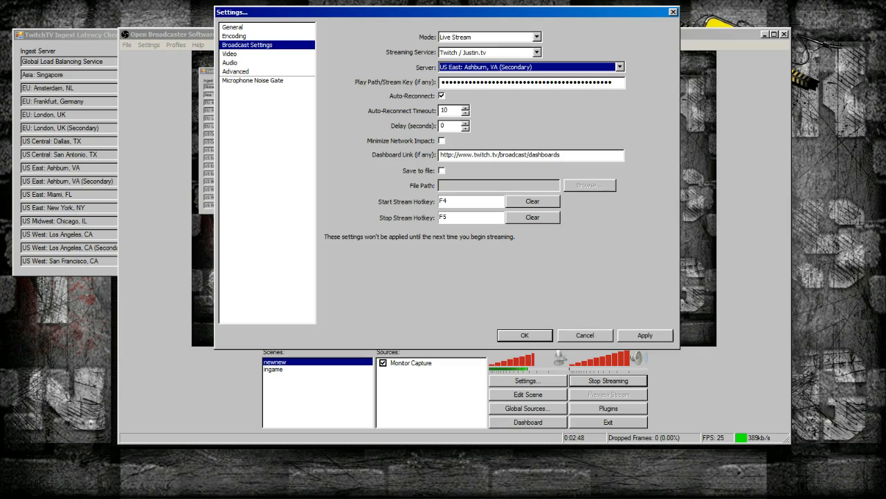
click(644, 334)
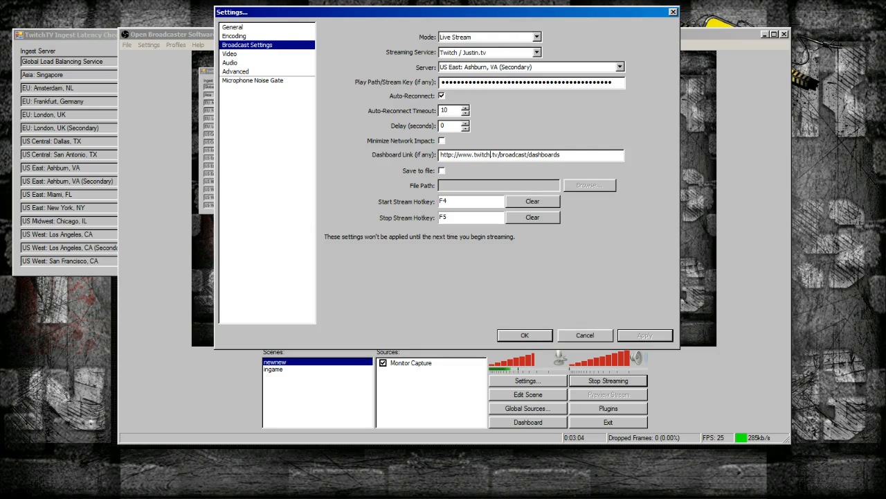
click(229, 53)
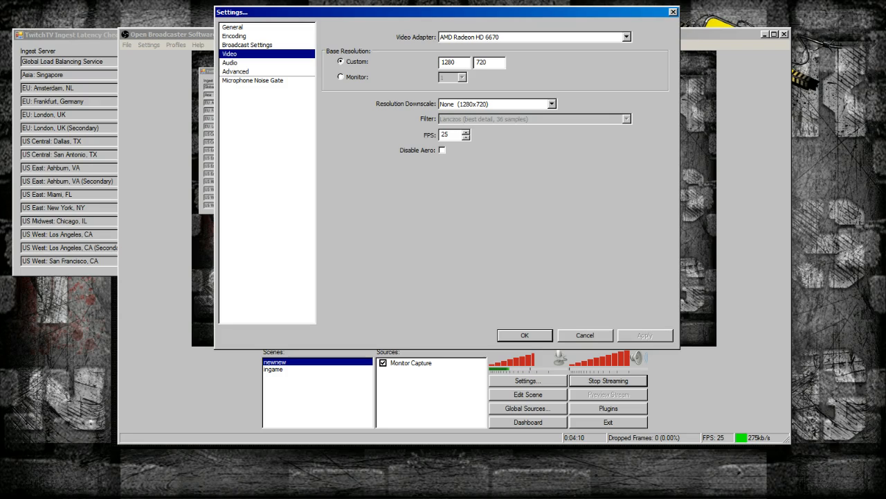
Step: Review the Plantronics GameCom 780 audio devices, then move on to Advanced settings
click(230, 62)
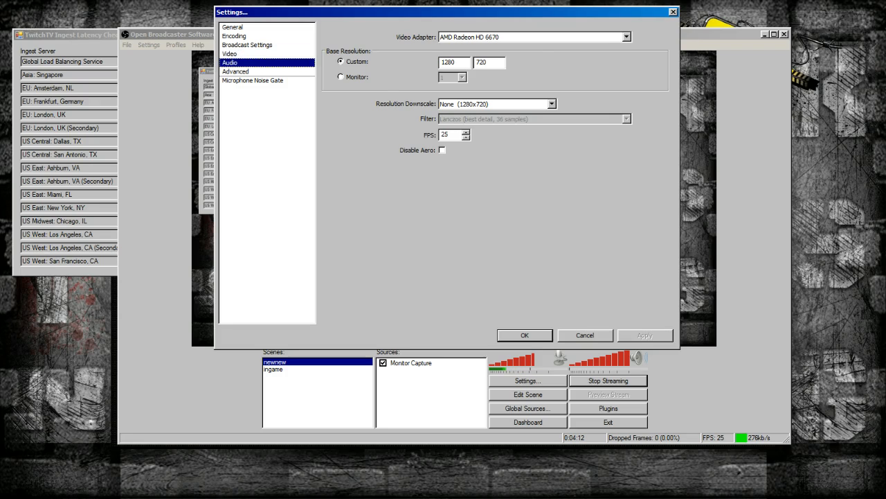
click(230, 62)
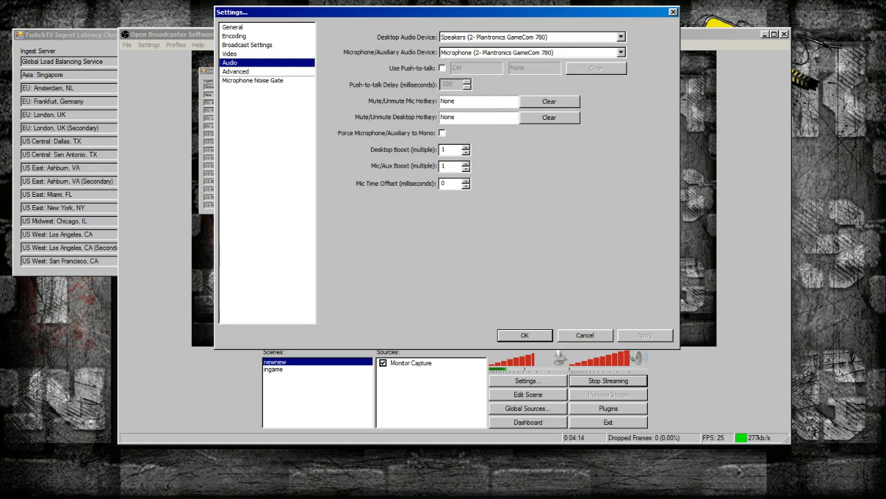
click(236, 72)
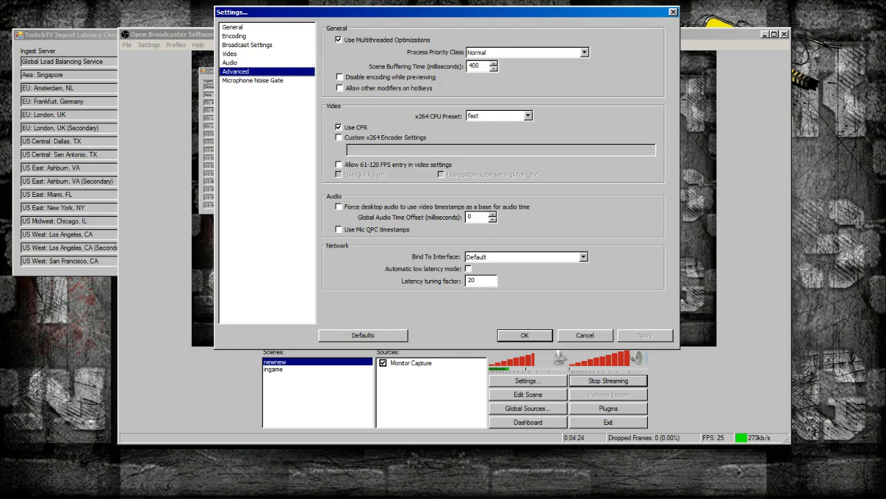
Step: Browse the x264 CPU presets and keep the preset at fast
click(528, 116)
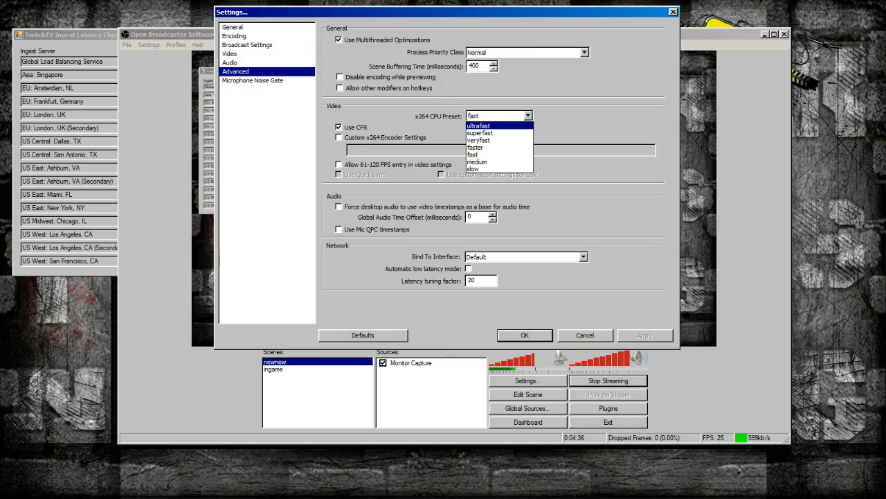
mouse_move(479, 139)
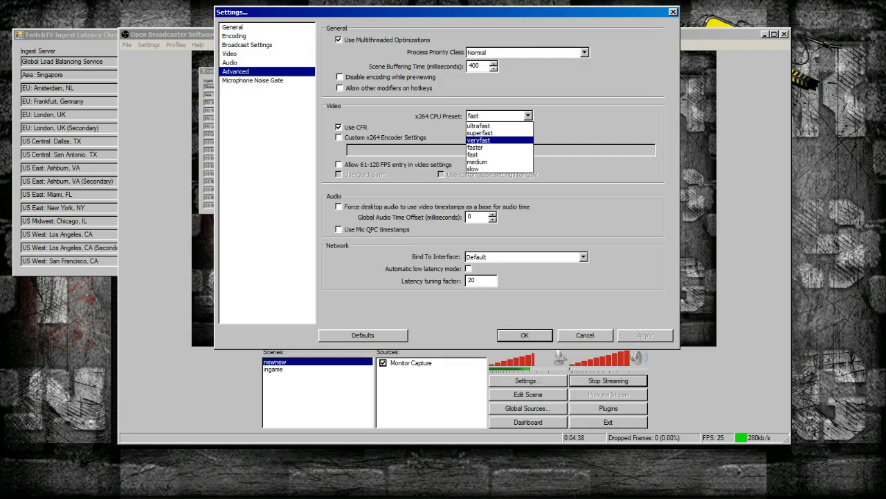
mouse_move(475, 146)
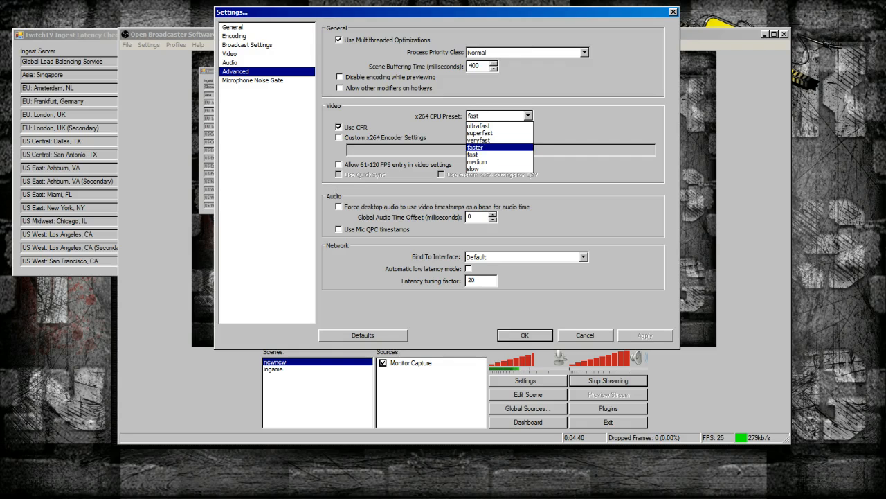
mouse_move(473, 154)
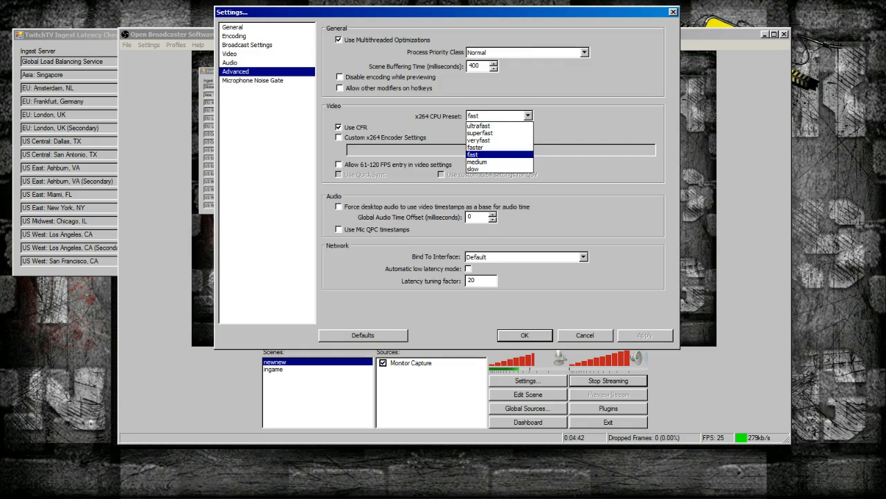
mouse_move(476, 161)
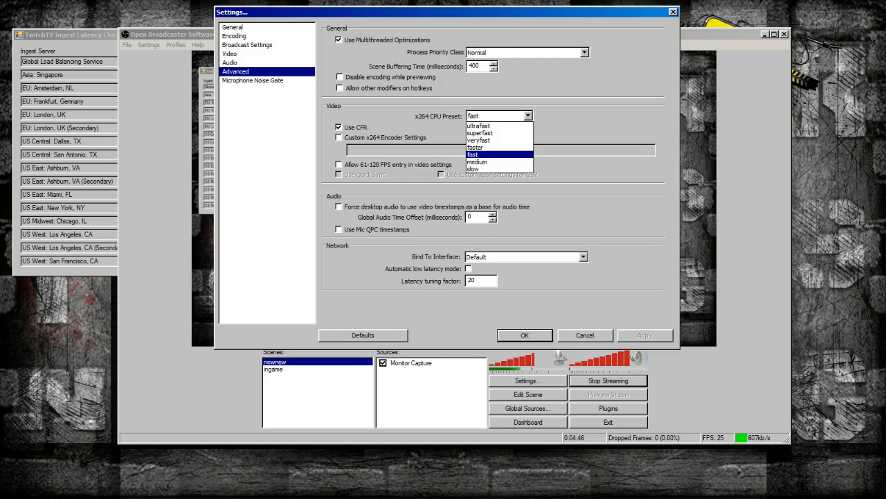
mouse_move(475, 148)
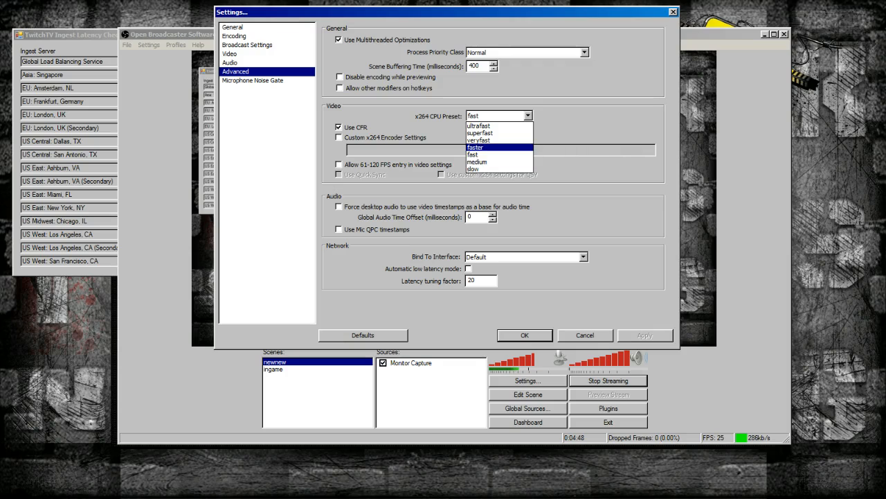
click(472, 155)
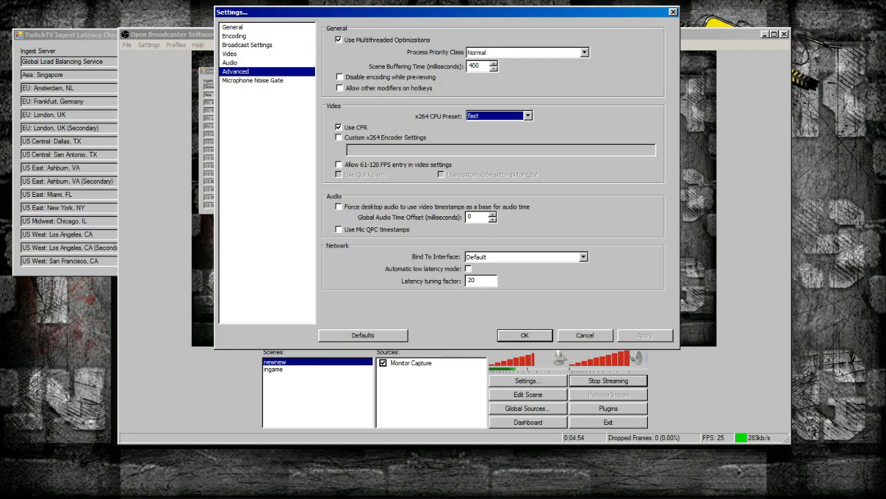
click(527, 115)
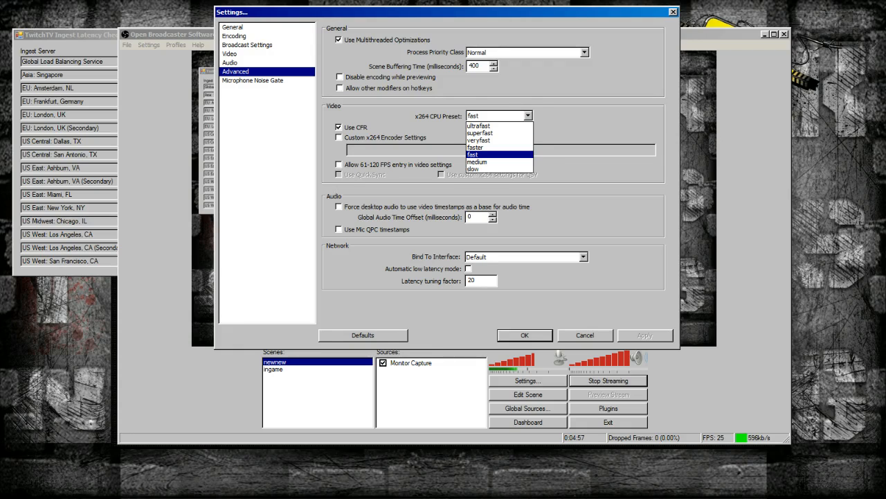
mouse_move(478, 125)
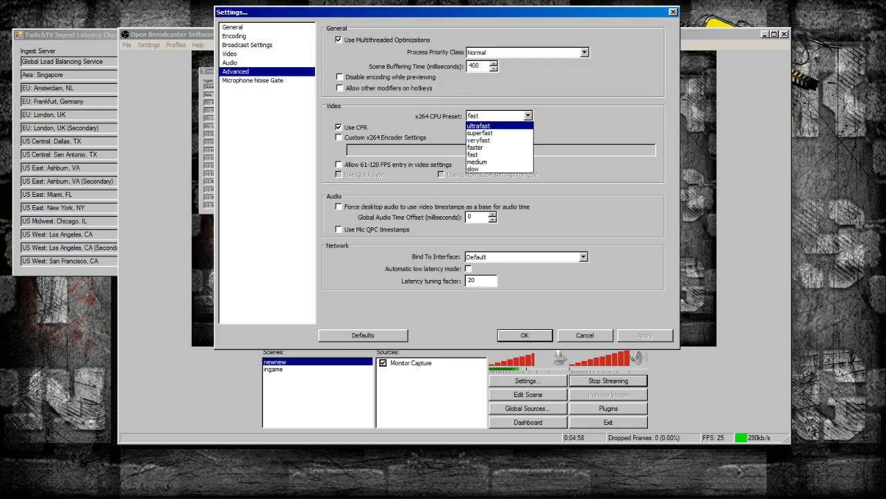
mouse_move(479, 140)
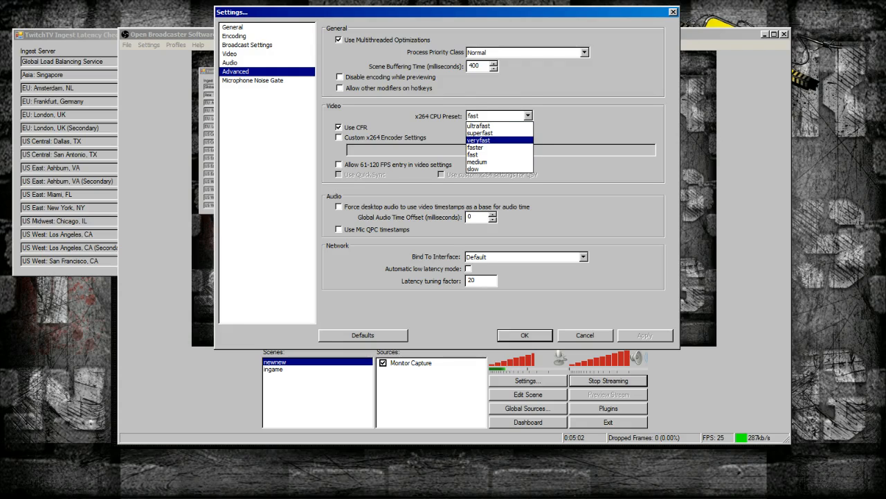
mouse_move(480, 132)
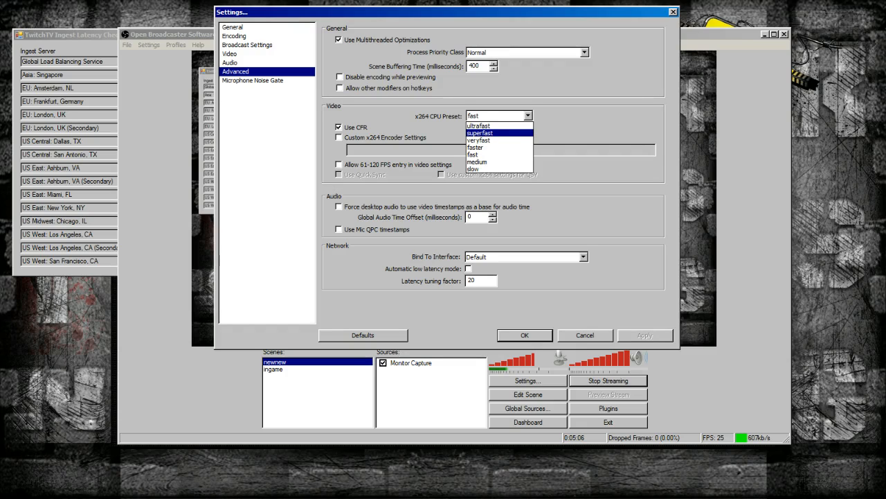
mouse_move(479, 139)
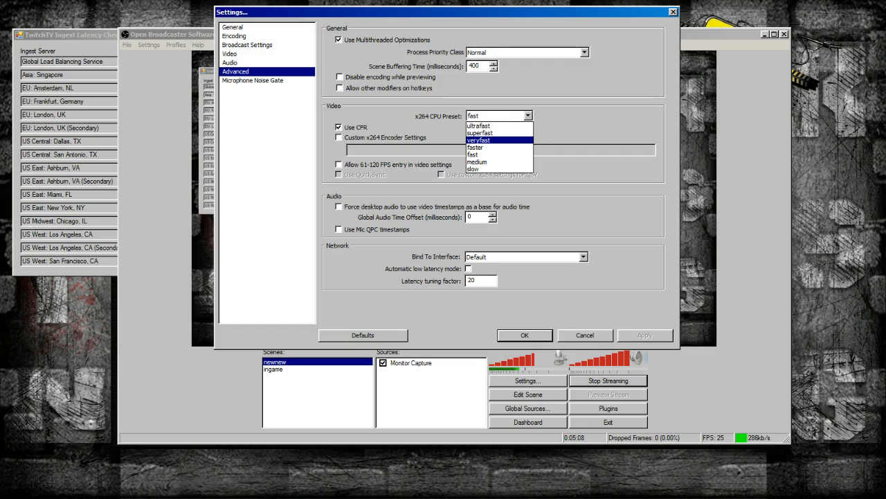
mouse_move(477, 126)
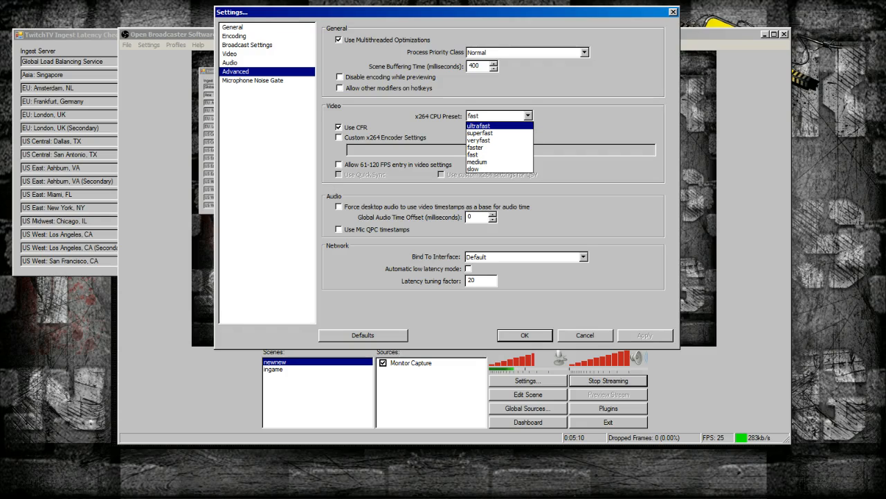
click(473, 155)
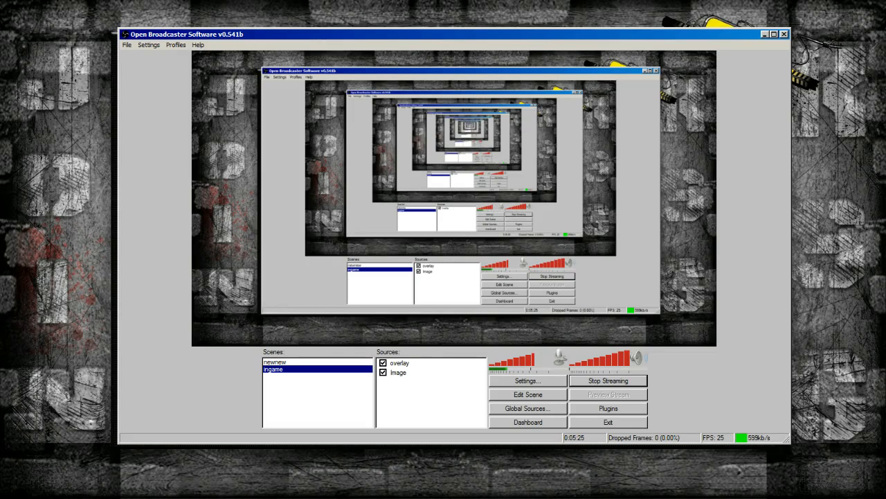
Step: Switch to the newnew scene and view the shortcut's Windows XP SP3 compatibility setting
click(274, 362)
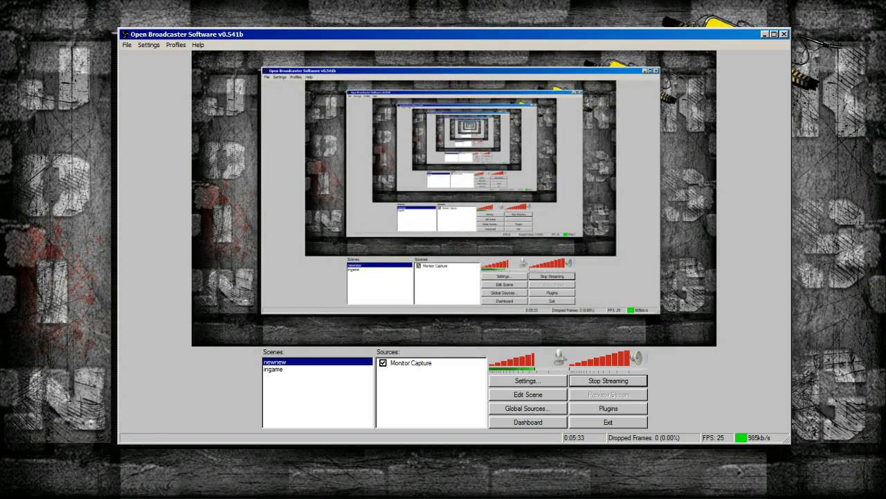
right_click(410, 362)
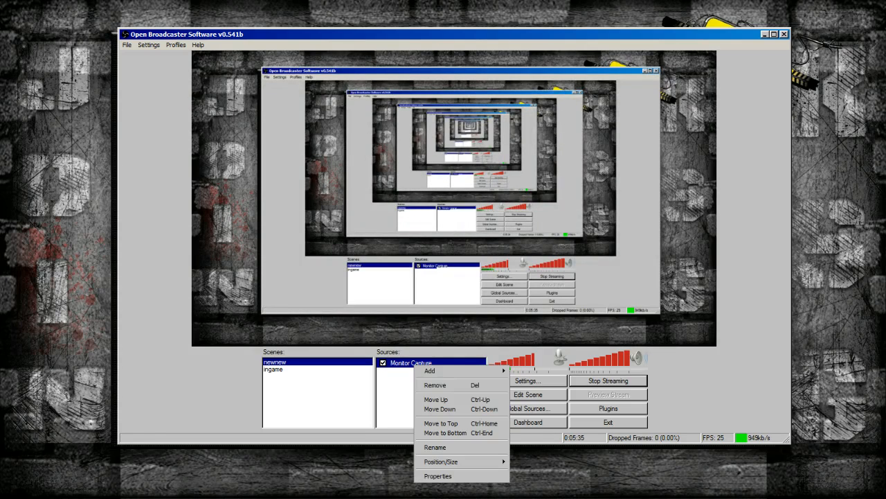
click(436, 476)
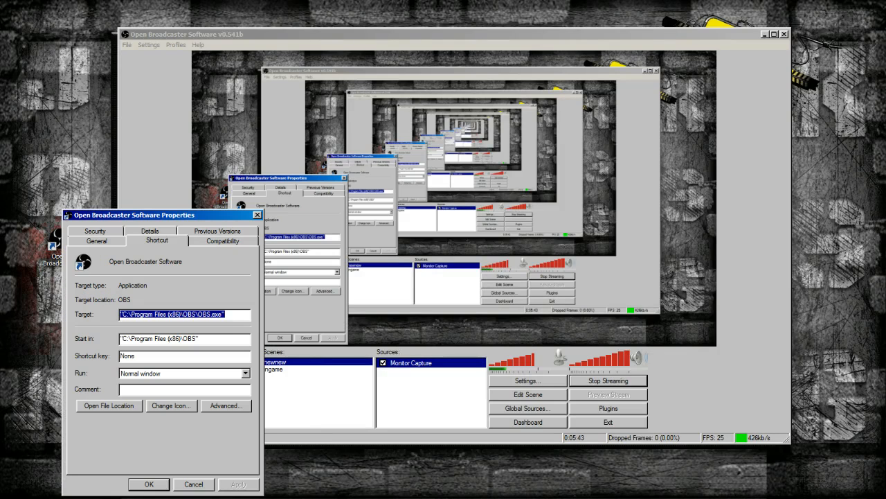
click(222, 241)
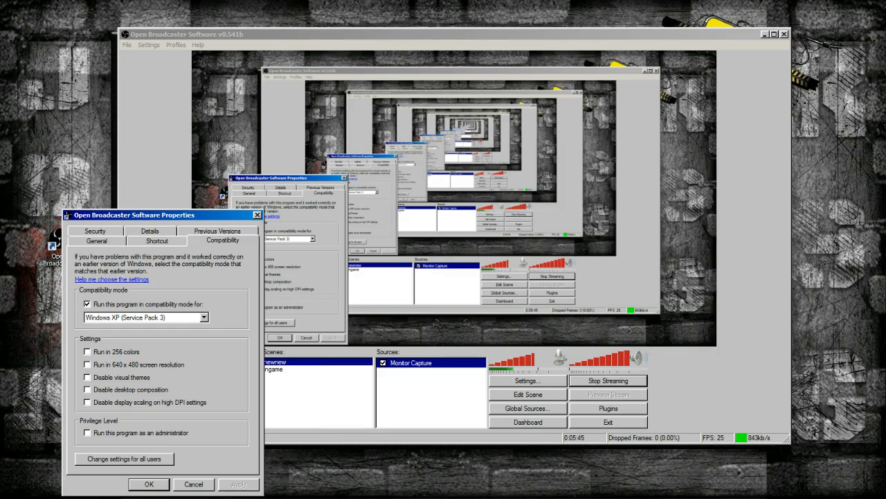